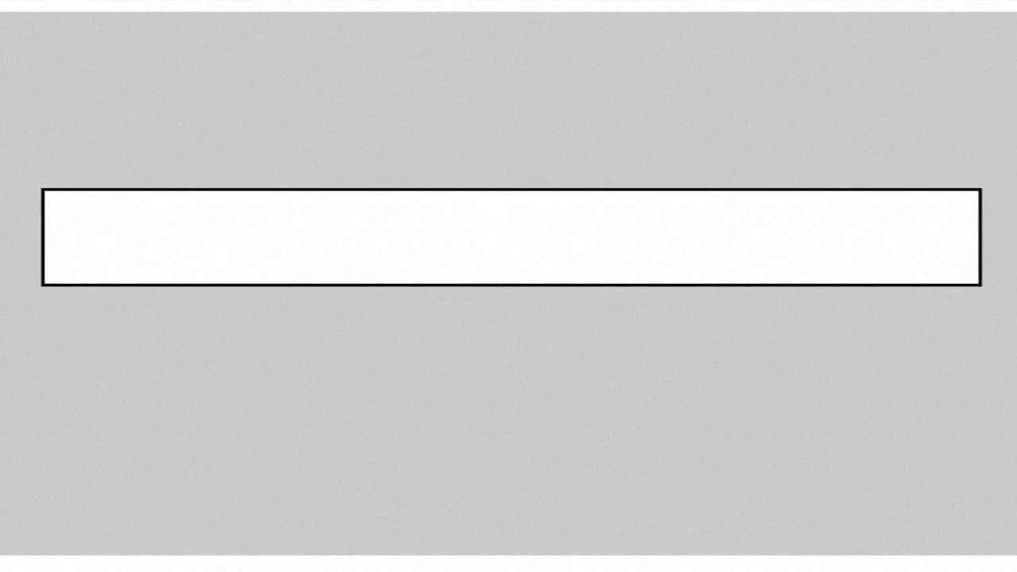
pyautogui.write('http://www.mysite')
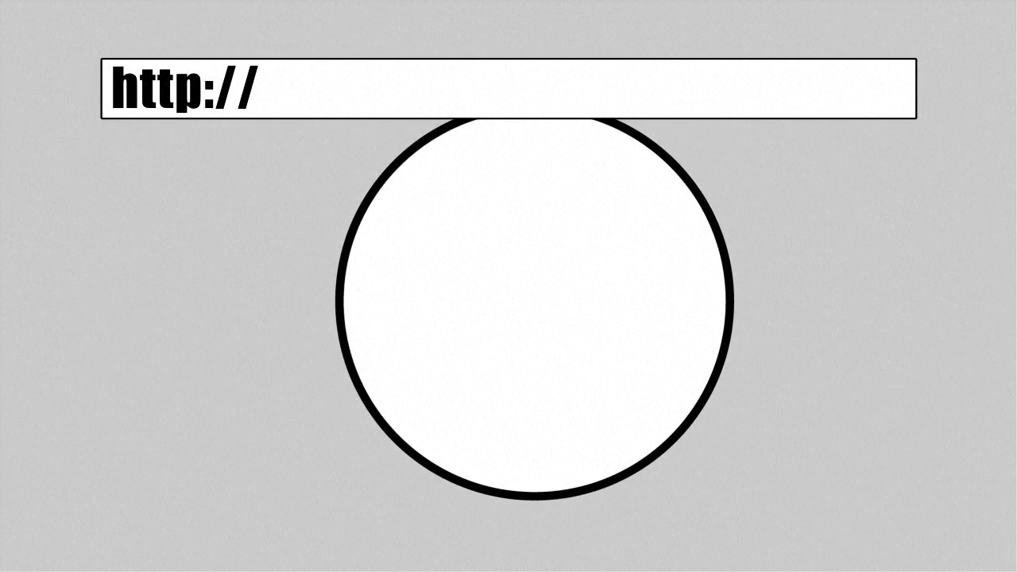
pyautogui.write('www.')
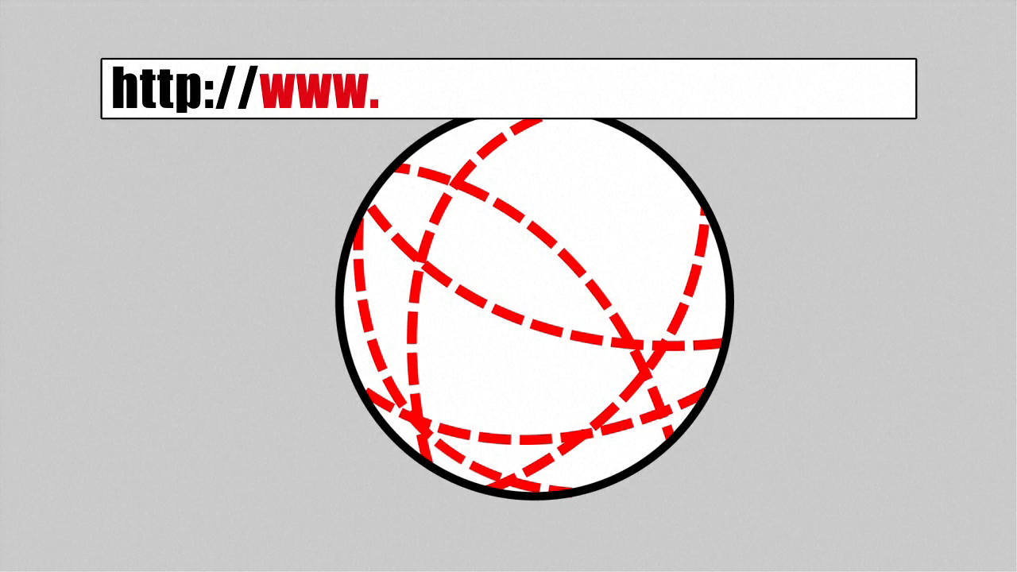
pyautogui.write('mysite.pro/mypage.doc')
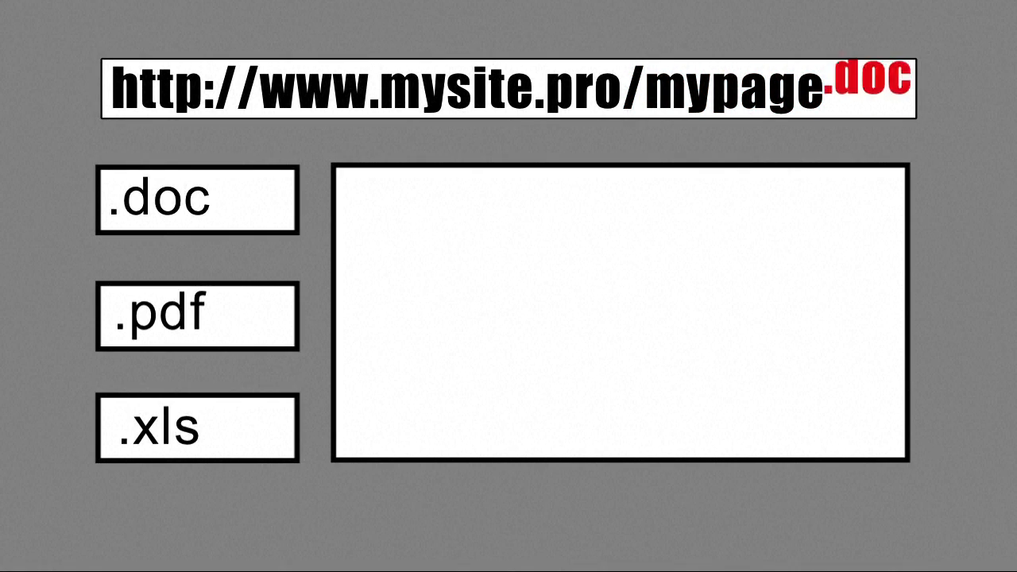
# Replace the .doc ending with .pdf and request mypage.pdf, producing the 404 File not found page.
pyautogui.click(198, 329)
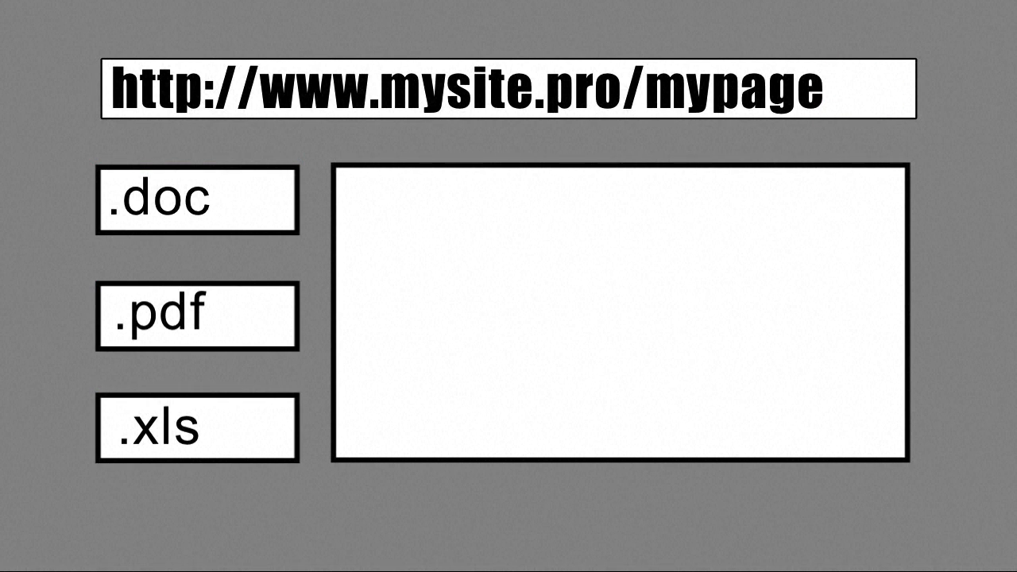
pyautogui.click(197, 317)
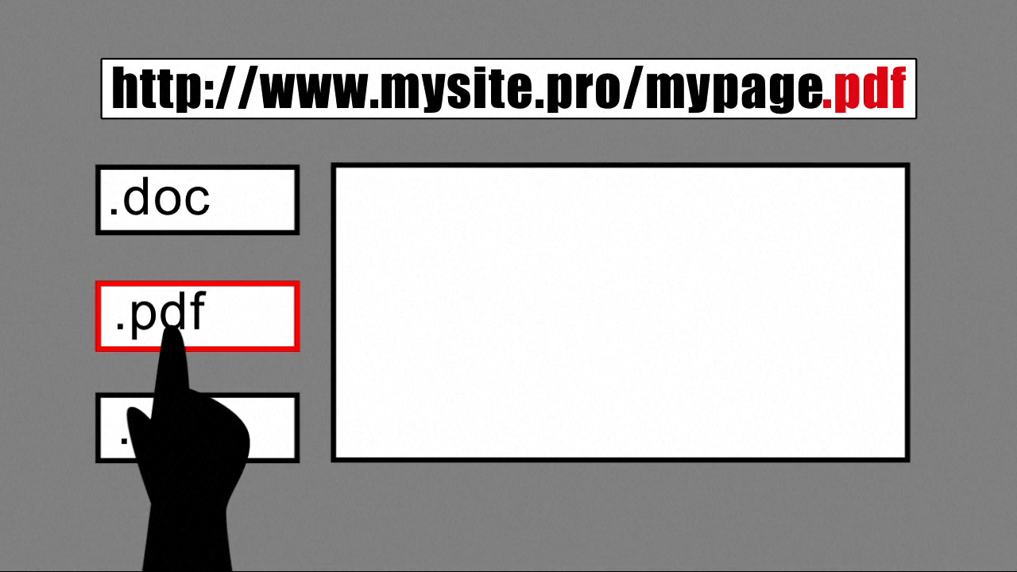
pyautogui.click(197, 317)
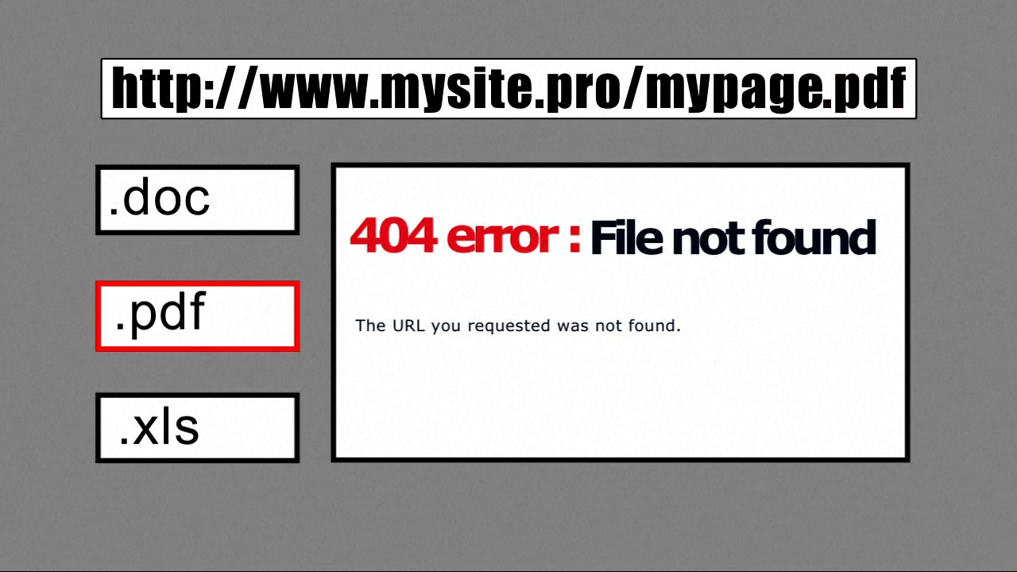